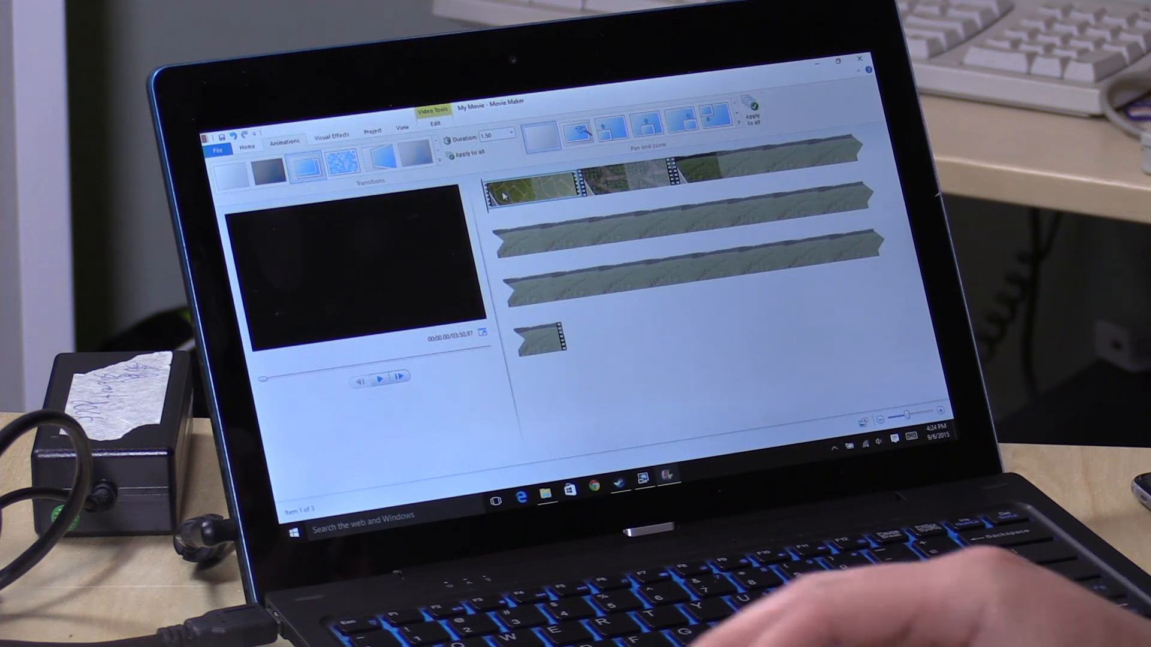
mouse_move(503, 193)
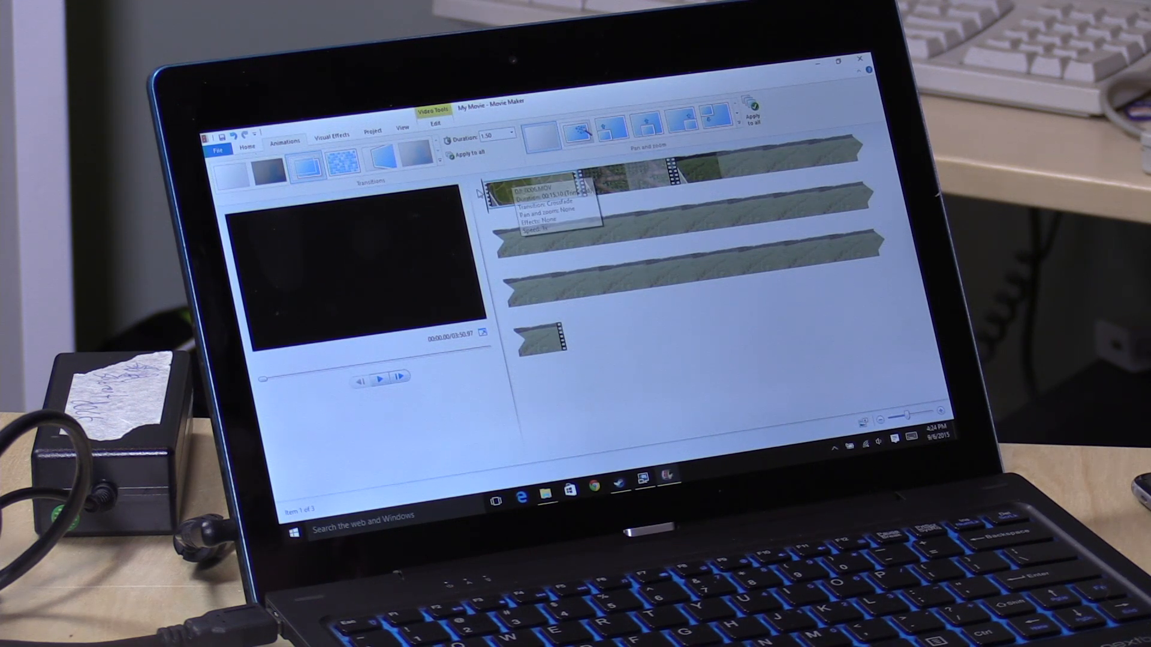
Apply a transition to the first drone clip on the storyboard so the clips blend.
left_click(380, 376)
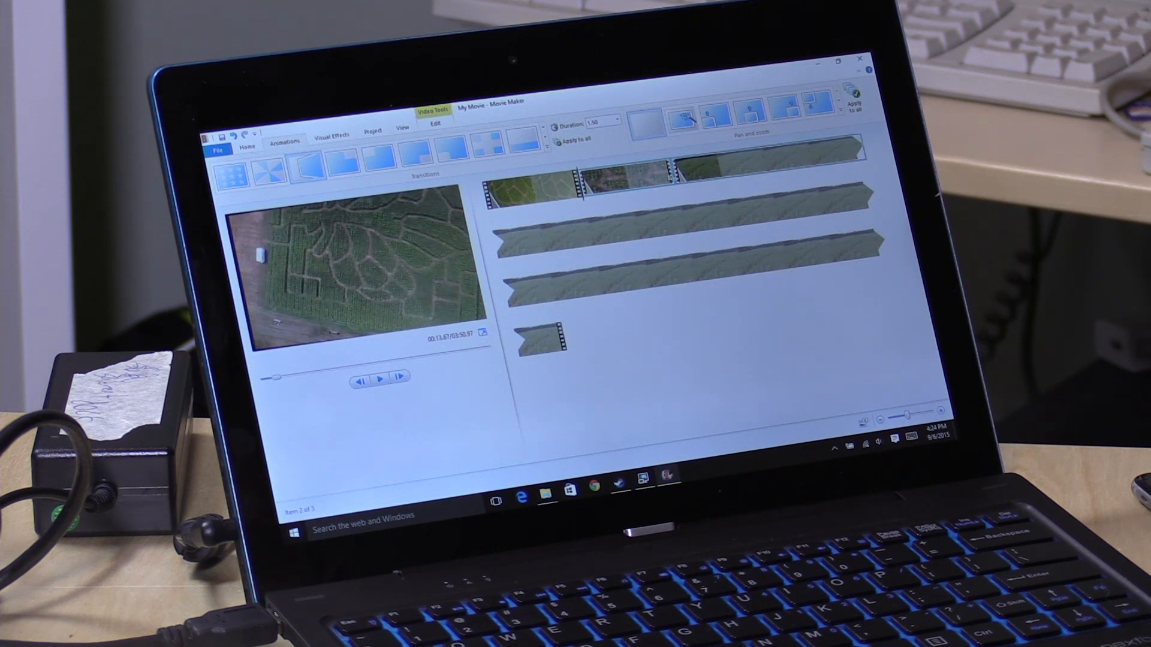
left_click(380, 377)
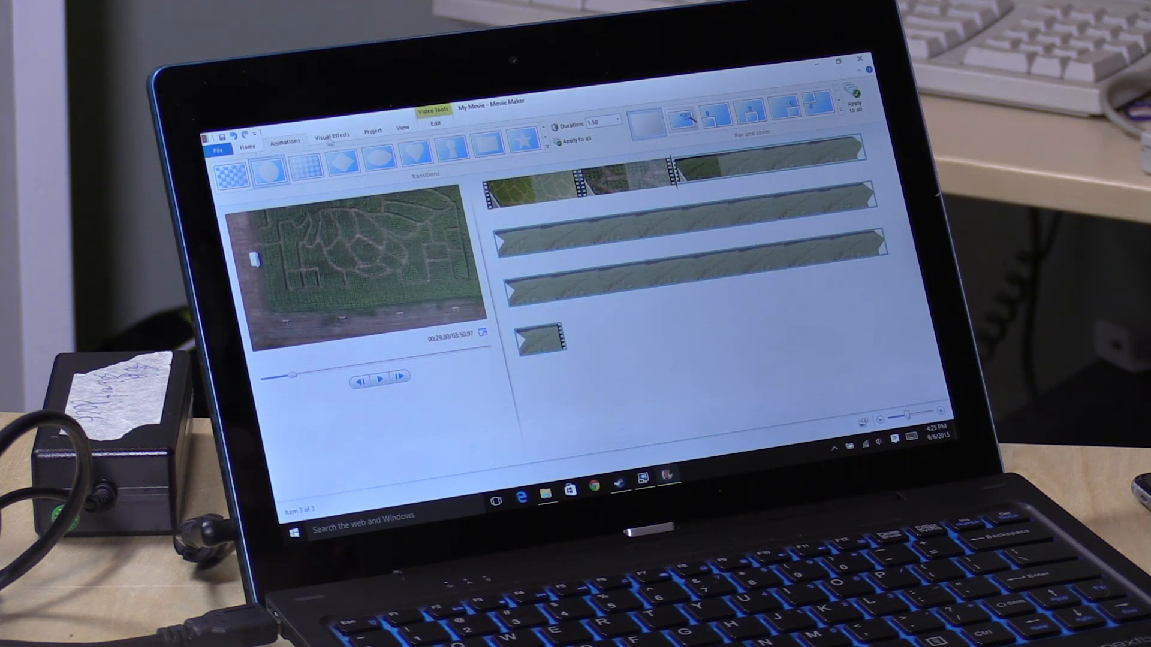
Apply a colour-tint visual effect to the drone clip, settling on a second choice.
left_click(332, 136)
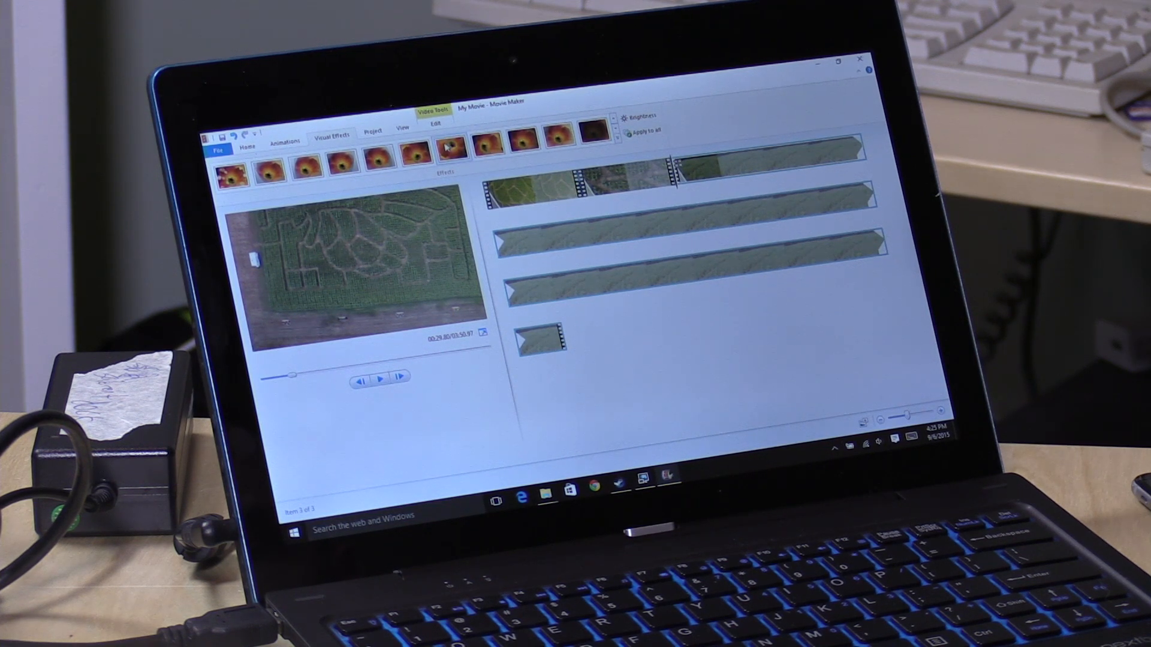
left_click(382, 378)
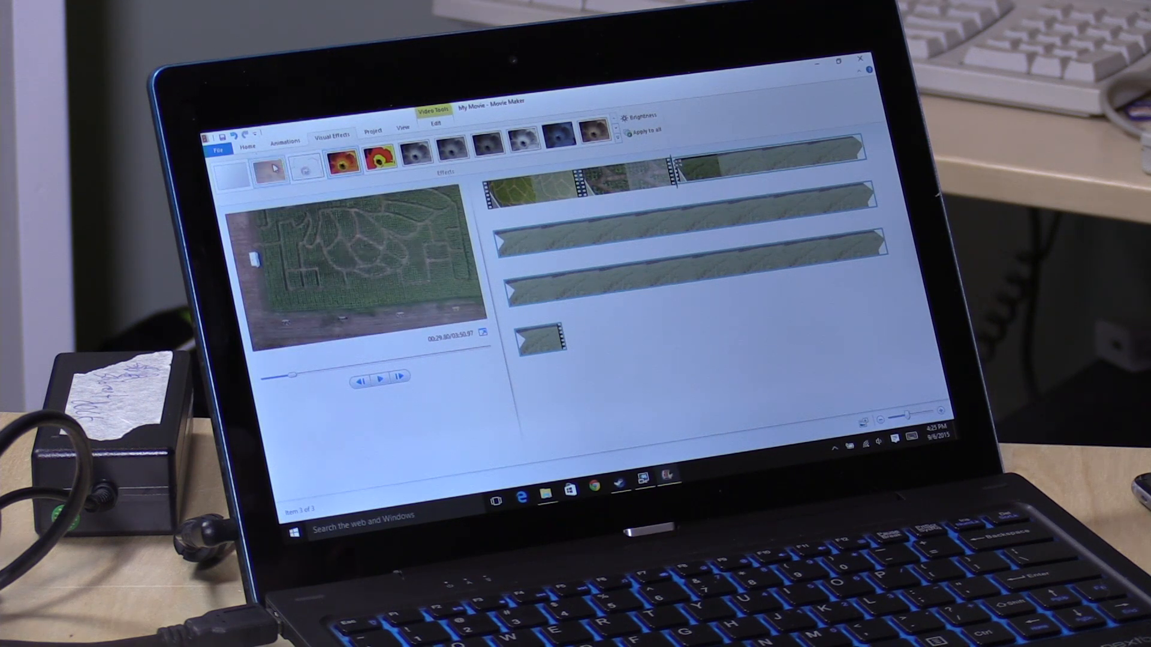
left_click(272, 167)
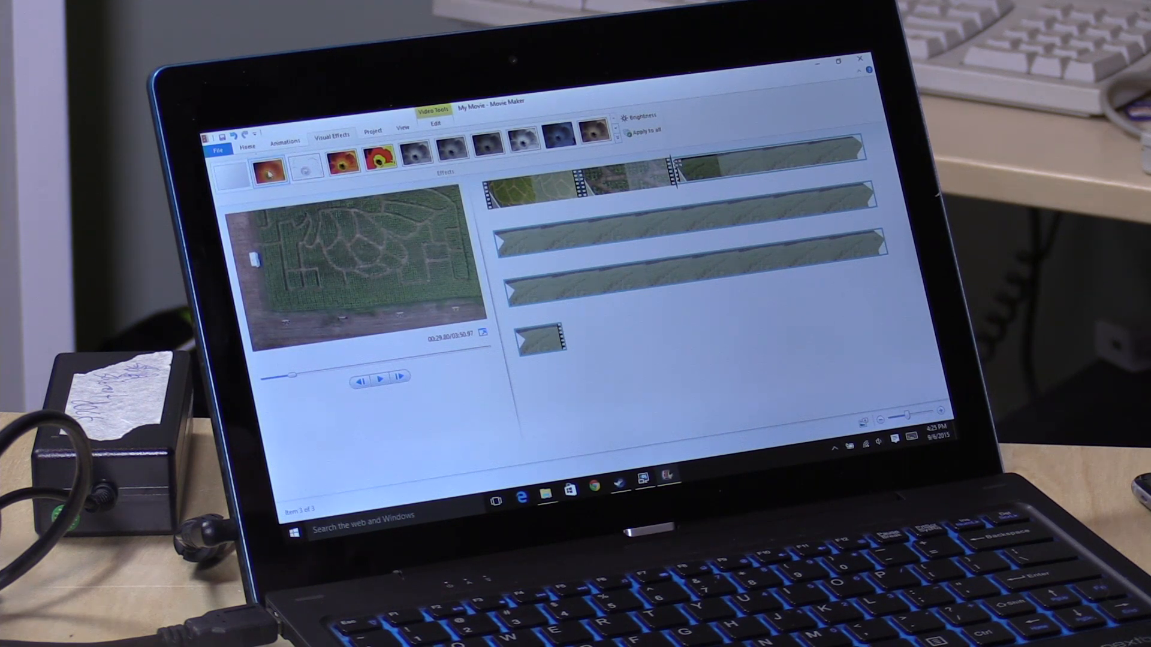
left_click(383, 377)
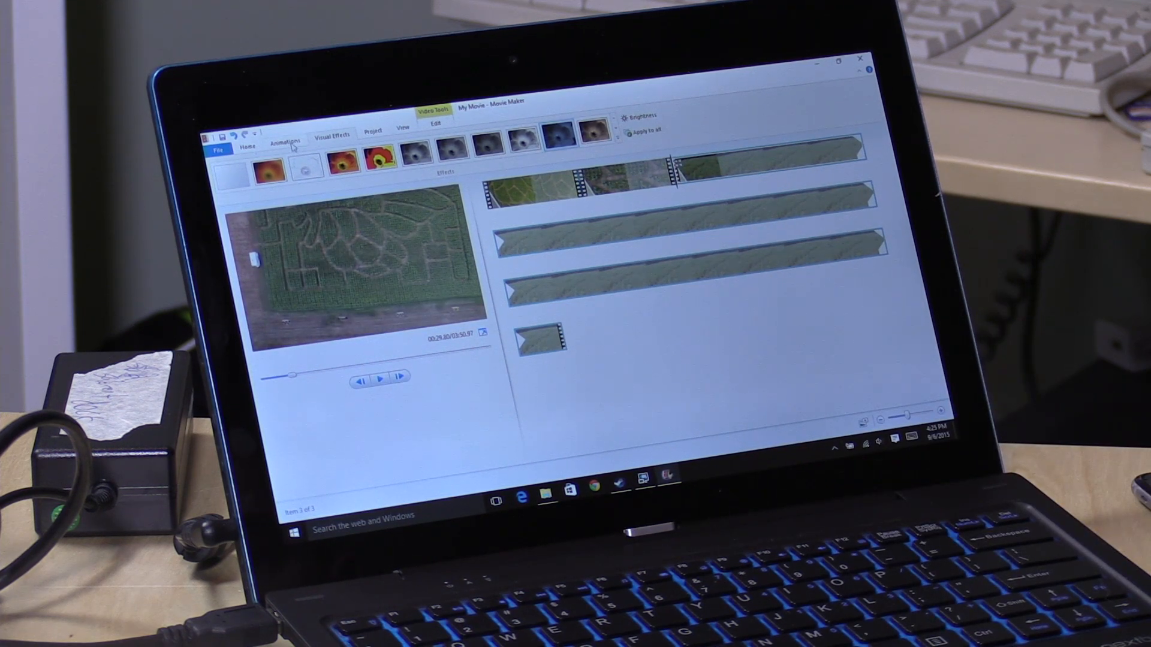
Add a caption reading 'Testing!' over the blue-tinted field footage.
left_click(286, 141)
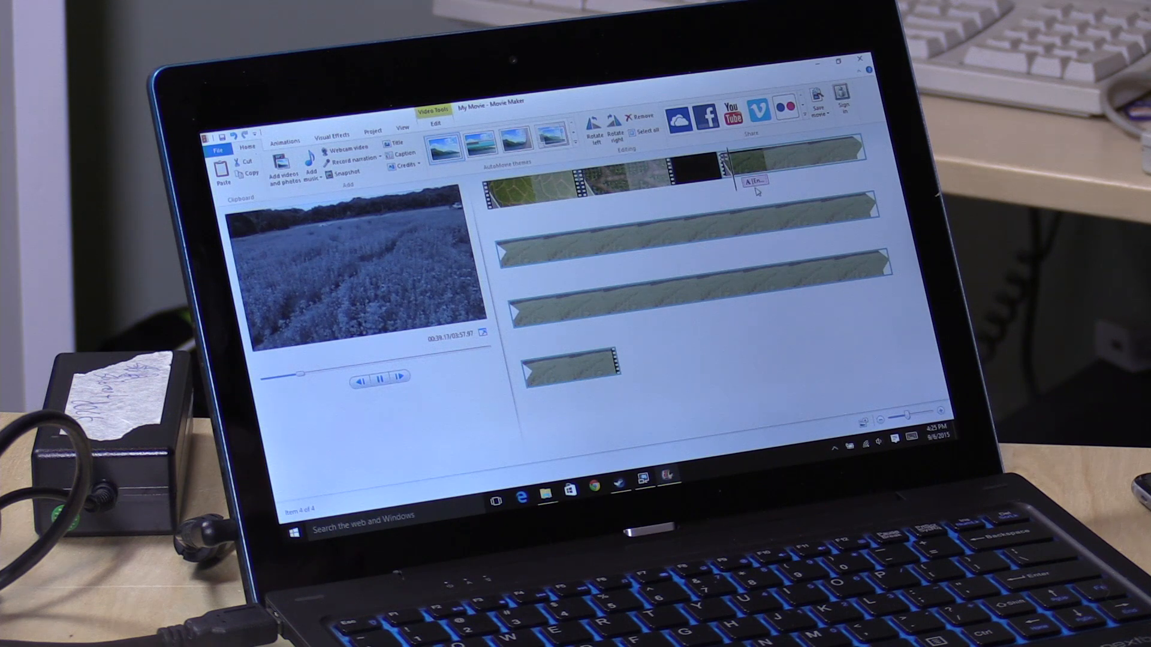
left_click(750, 179)
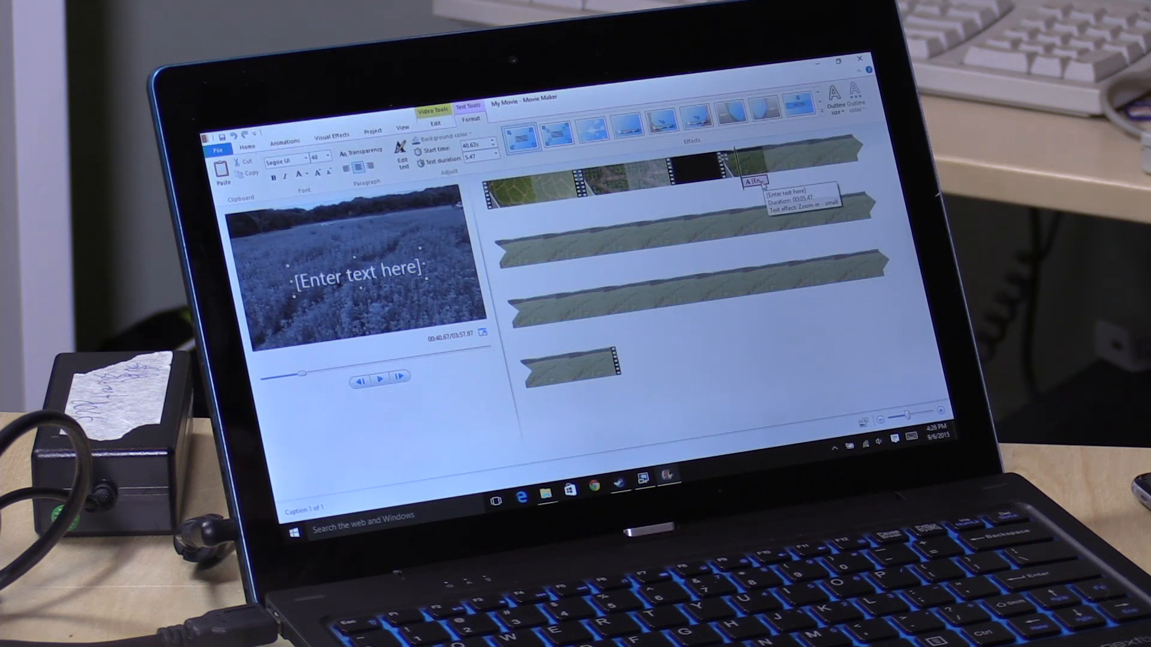
type("Testing")
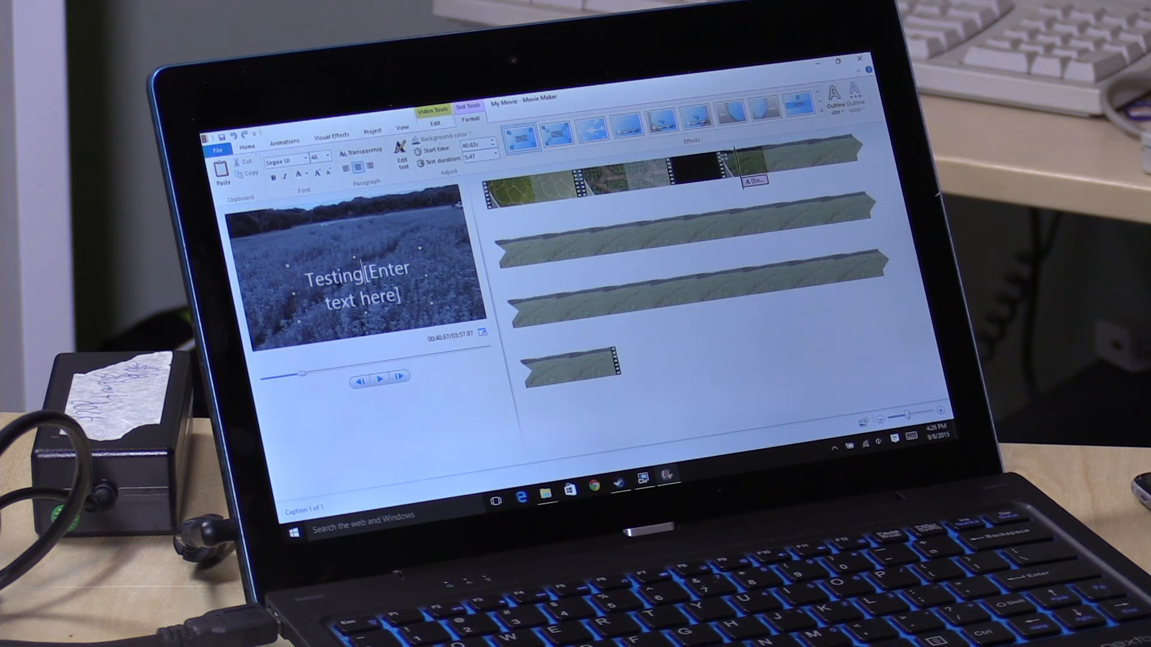
type("Testing!")
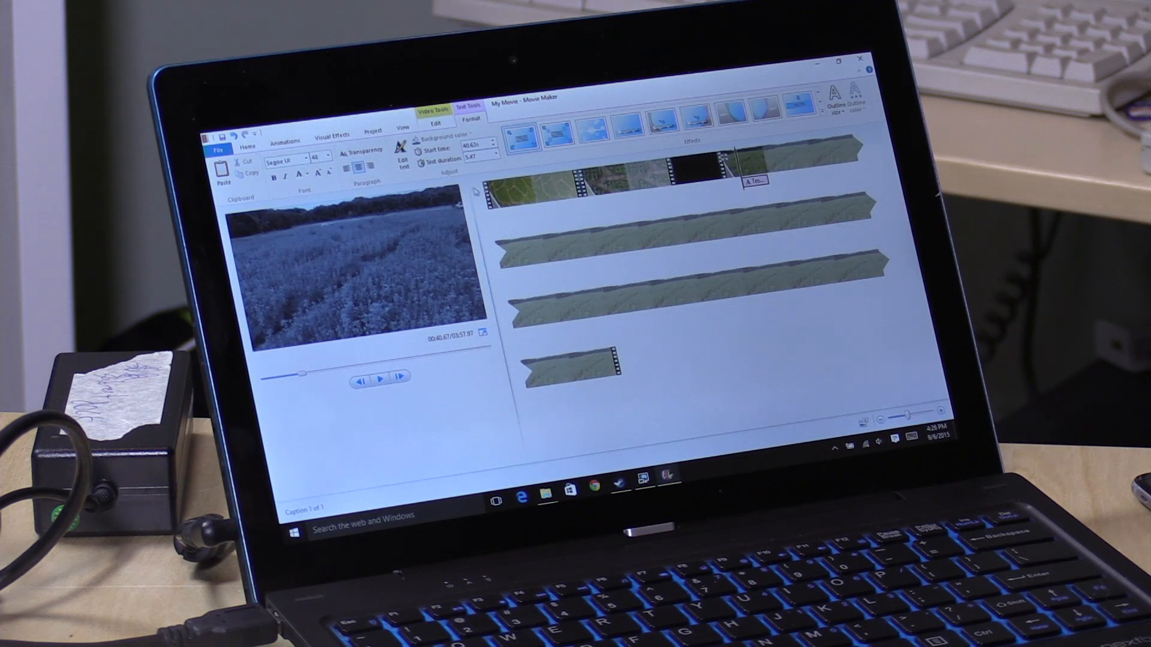
left_click(378, 375)
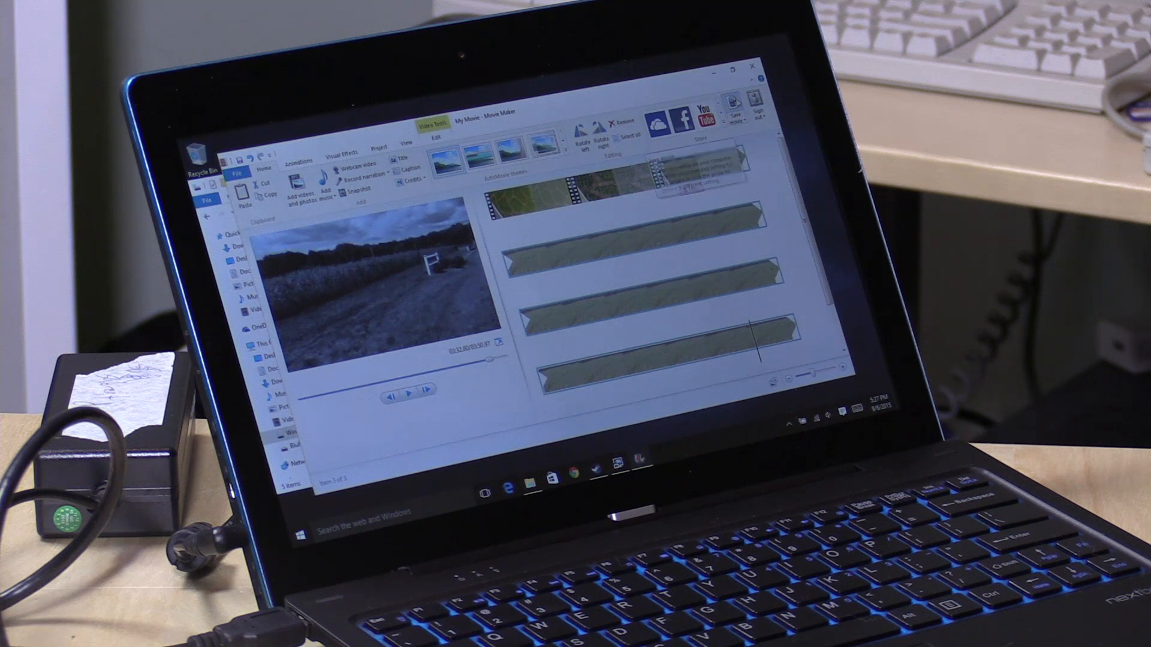
Save the movie as a 1080p MPEG-4 file on the desktop.
left_click(732, 103)
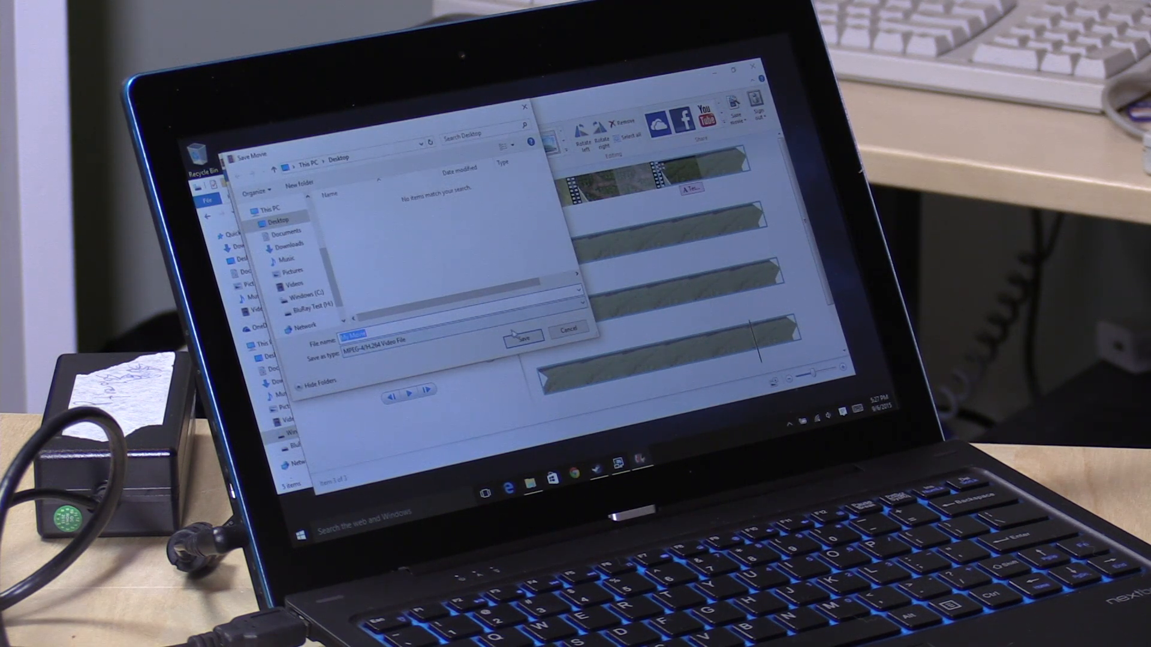
left_click(524, 336)
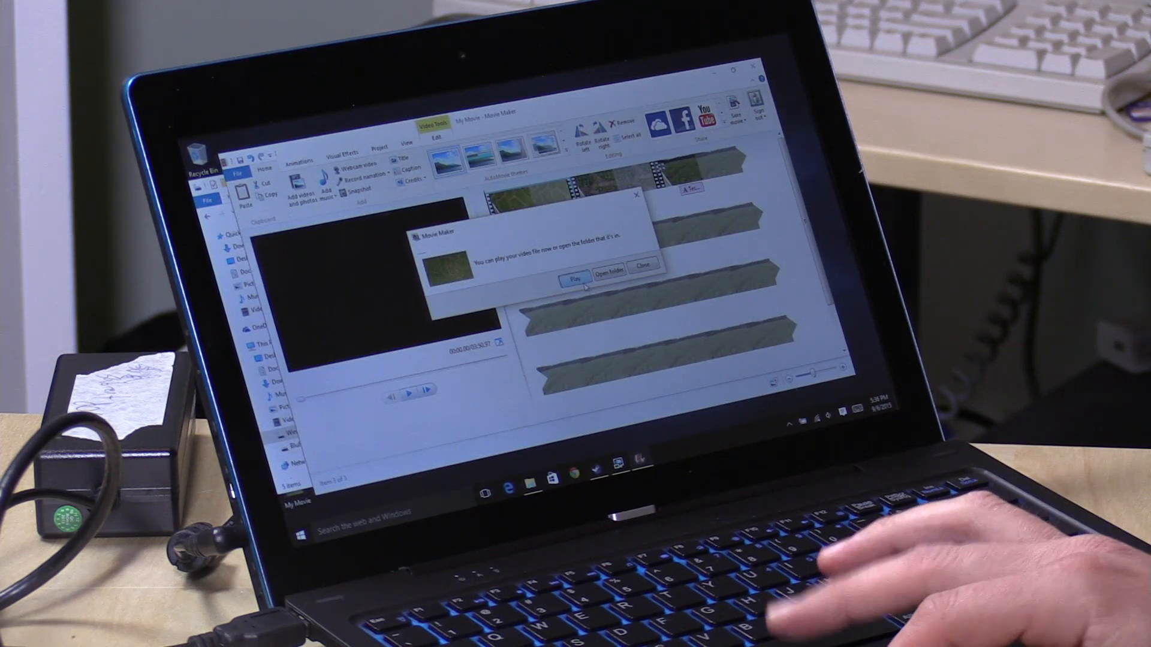
Close the export-finished message to return to the storyboard.
left_click(645, 265)
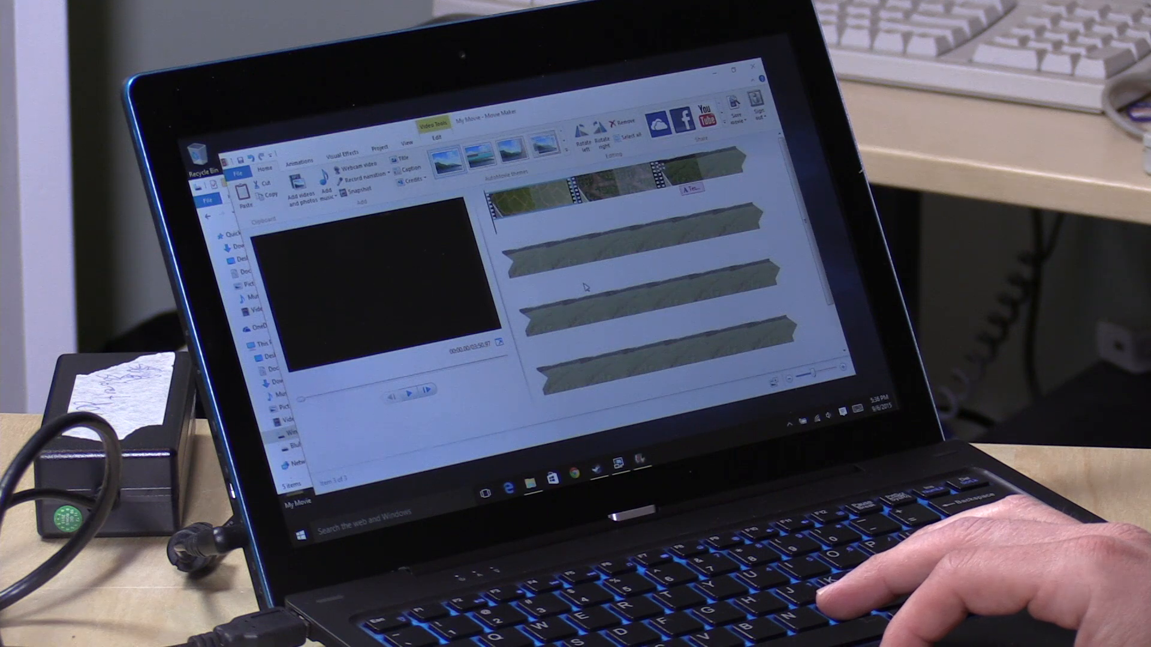